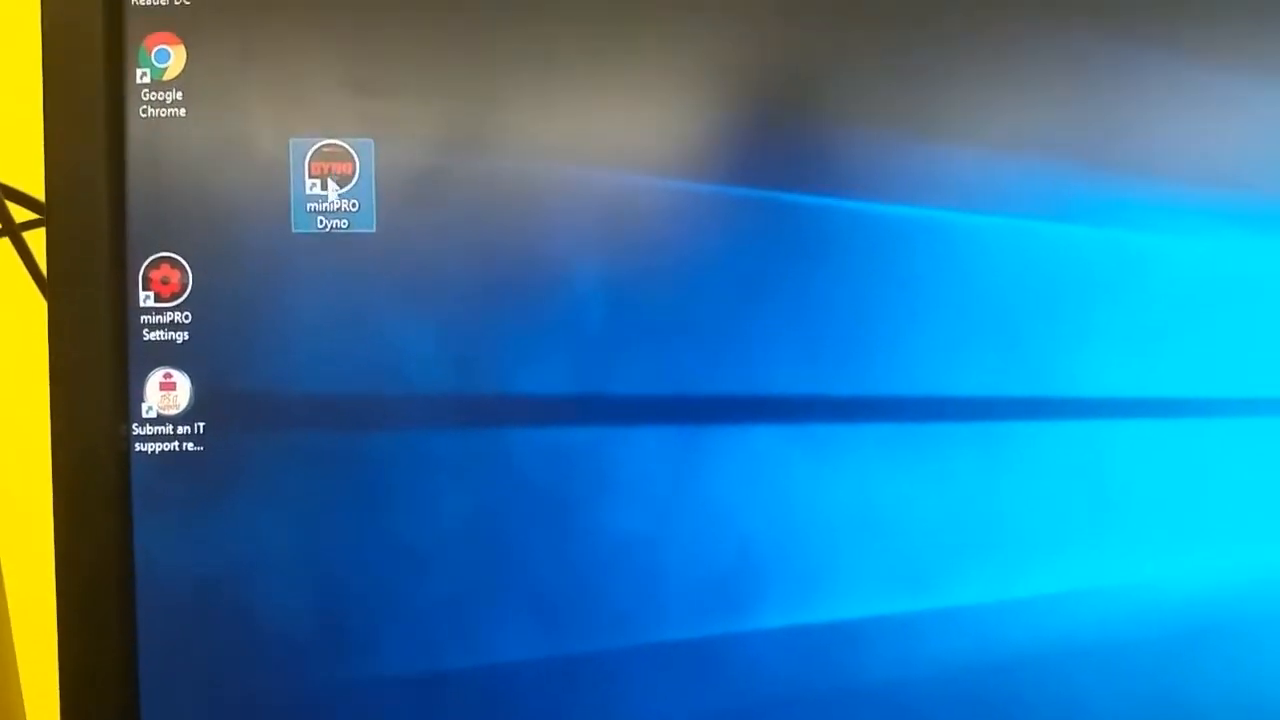
- Launch miniPRO Dyno from its desktop shortcut
double_click(332, 176)
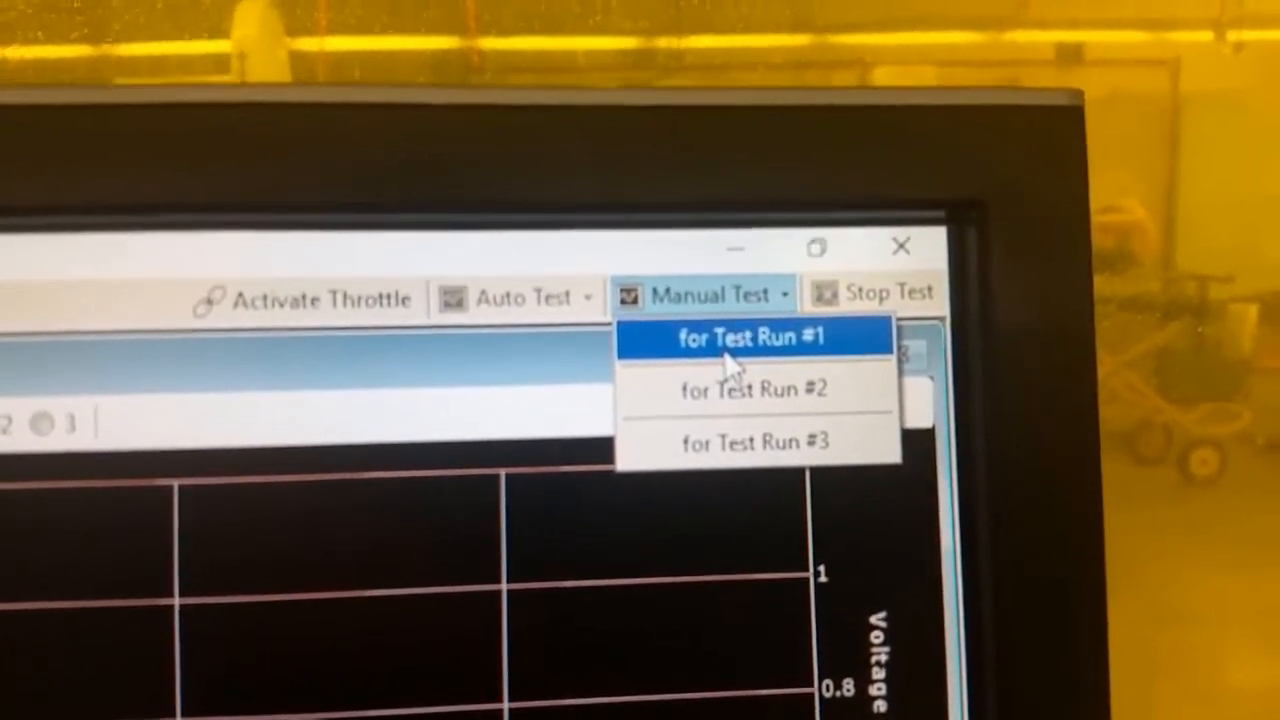
- Start a manual test for Test Run #1
click(756, 336)
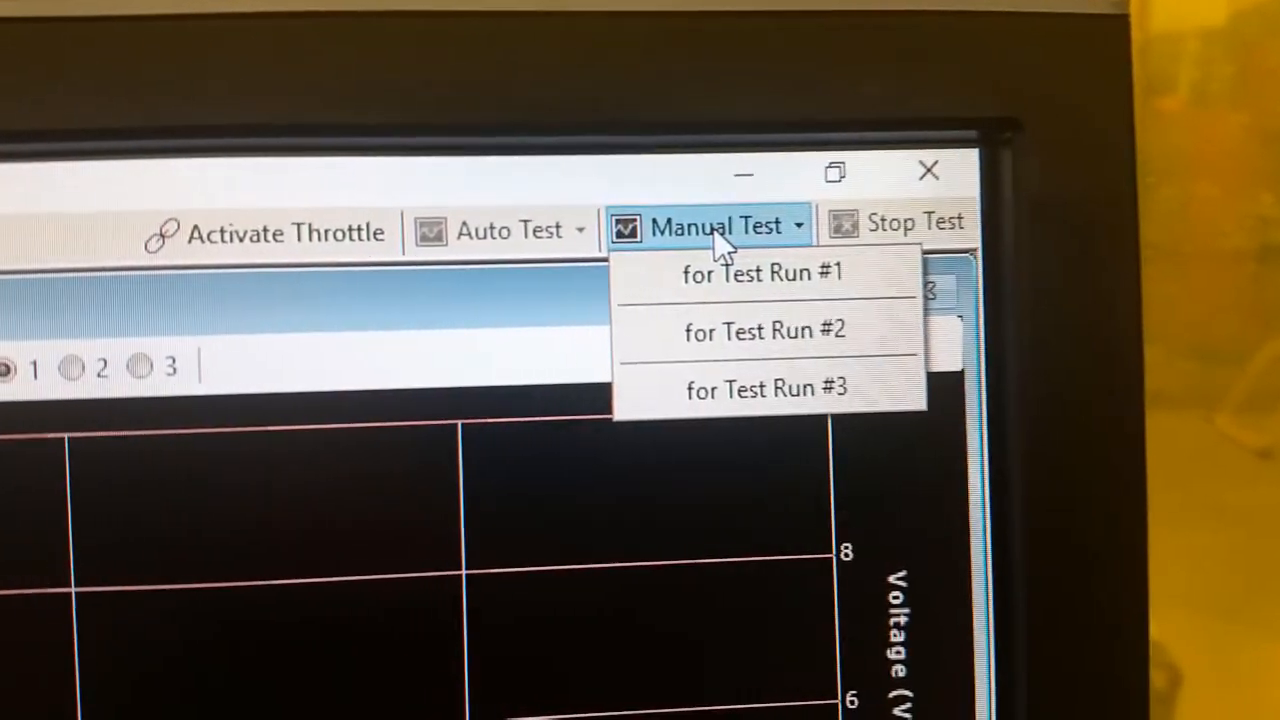
- Start a manual test for Test Run #2 so its curves begin plotting
click(762, 272)
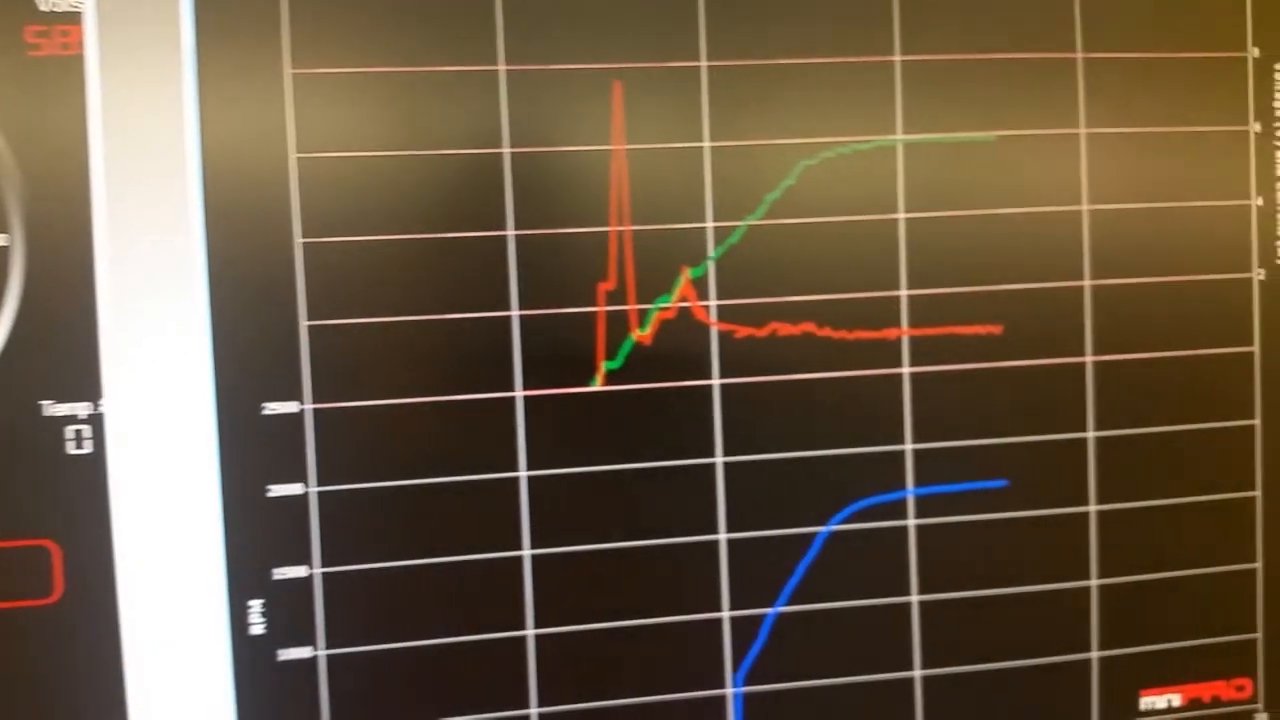